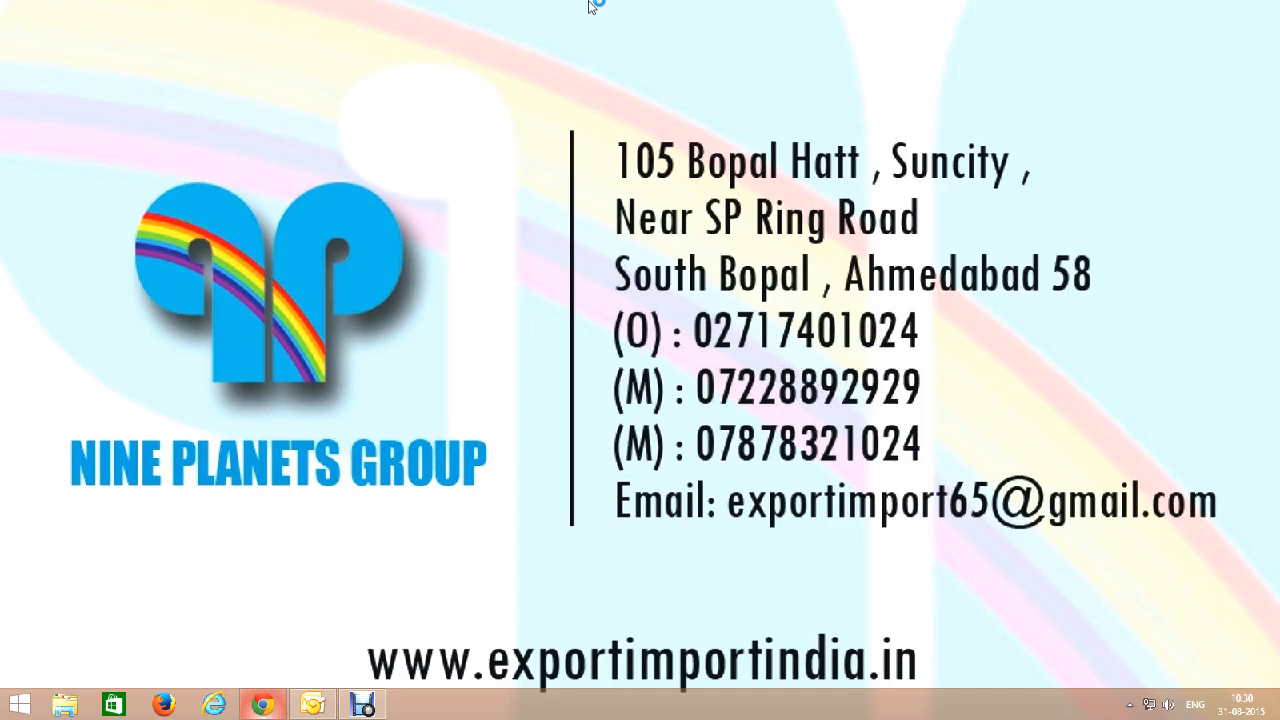
Step: Launch Chrome and run a Google search for 'concor'
{"action": "left_click", "coordinate": [263, 703]}
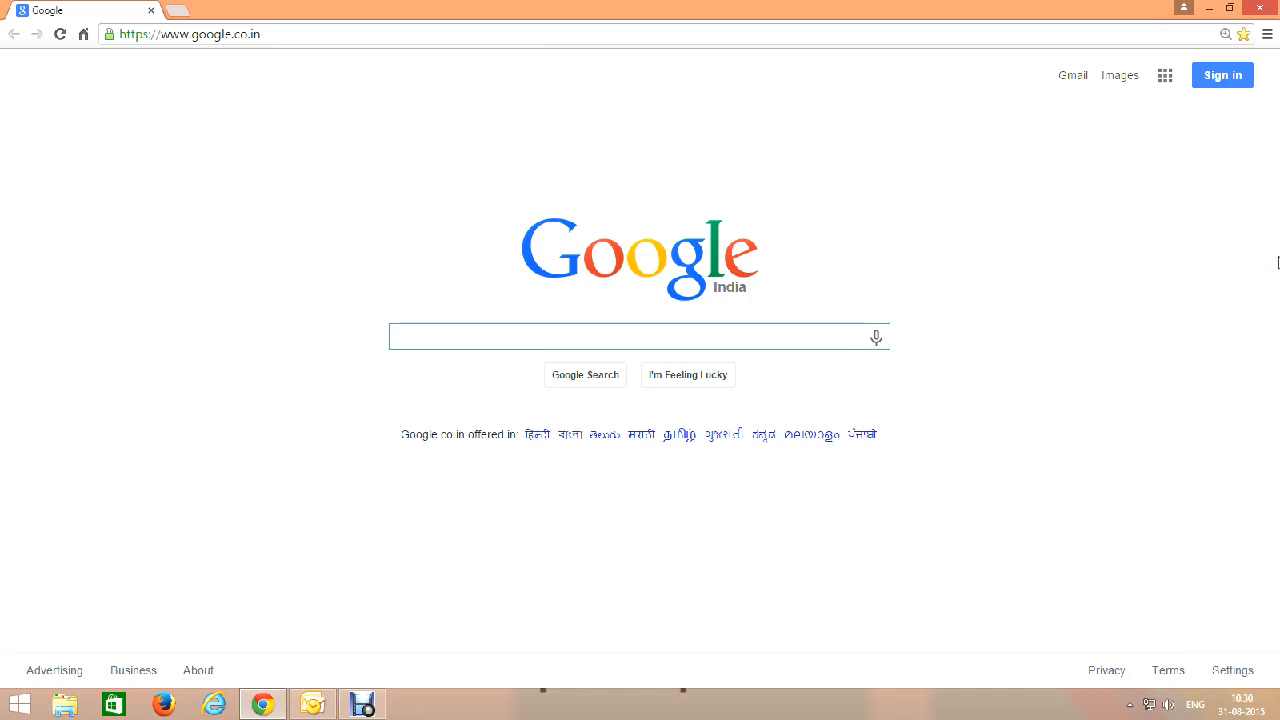
{"action": "type", "text": "concor"}
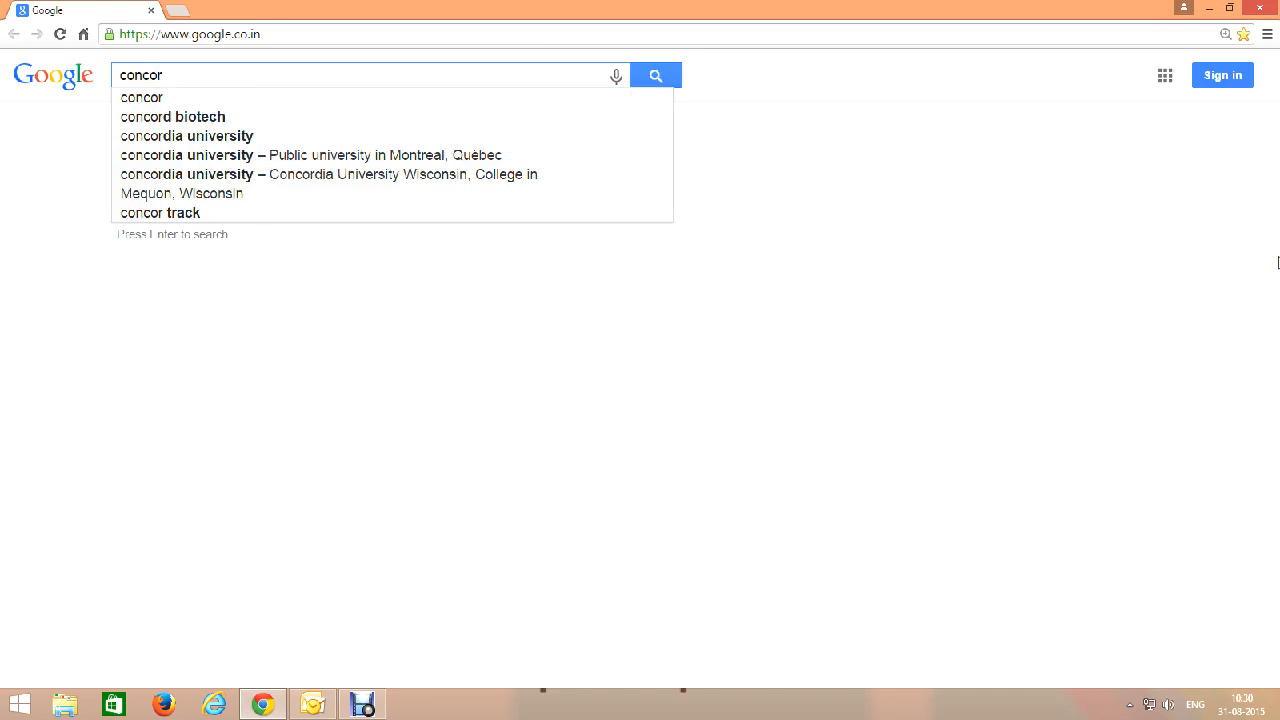
{"action": "left_click", "coordinate": [658, 75]}
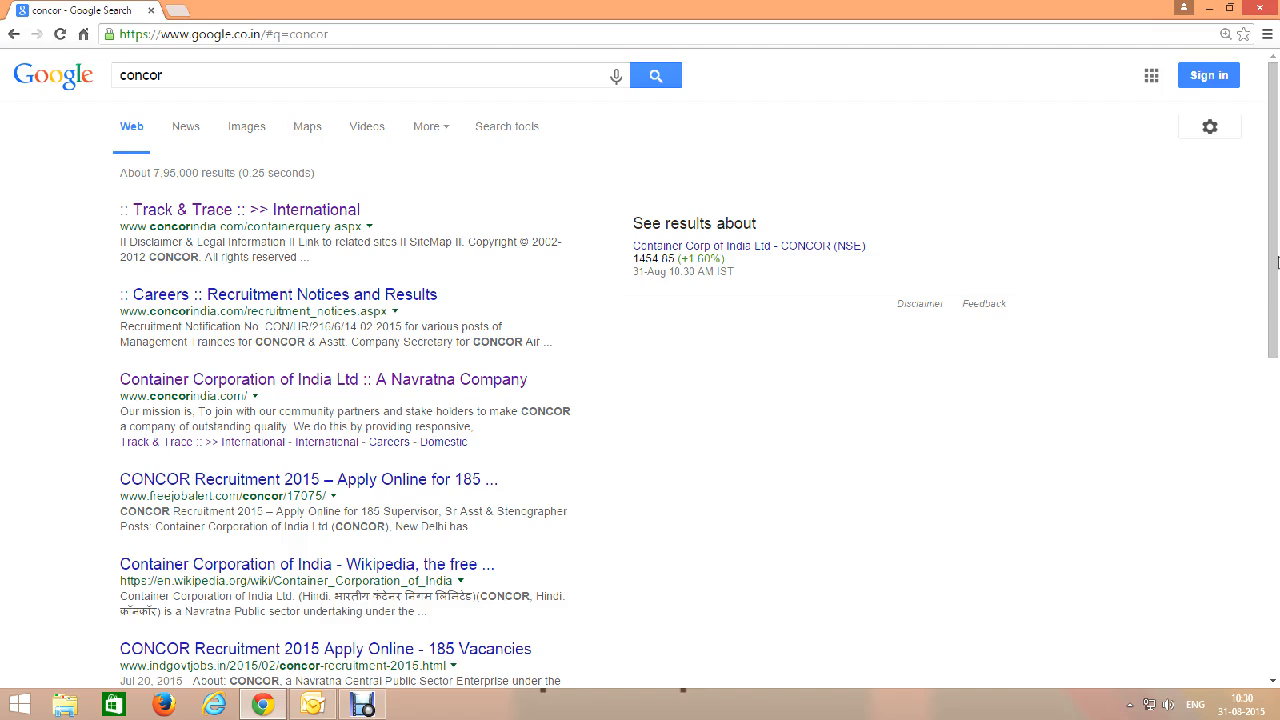
{"action": "mouse_move", "coordinate": [332, 383]}
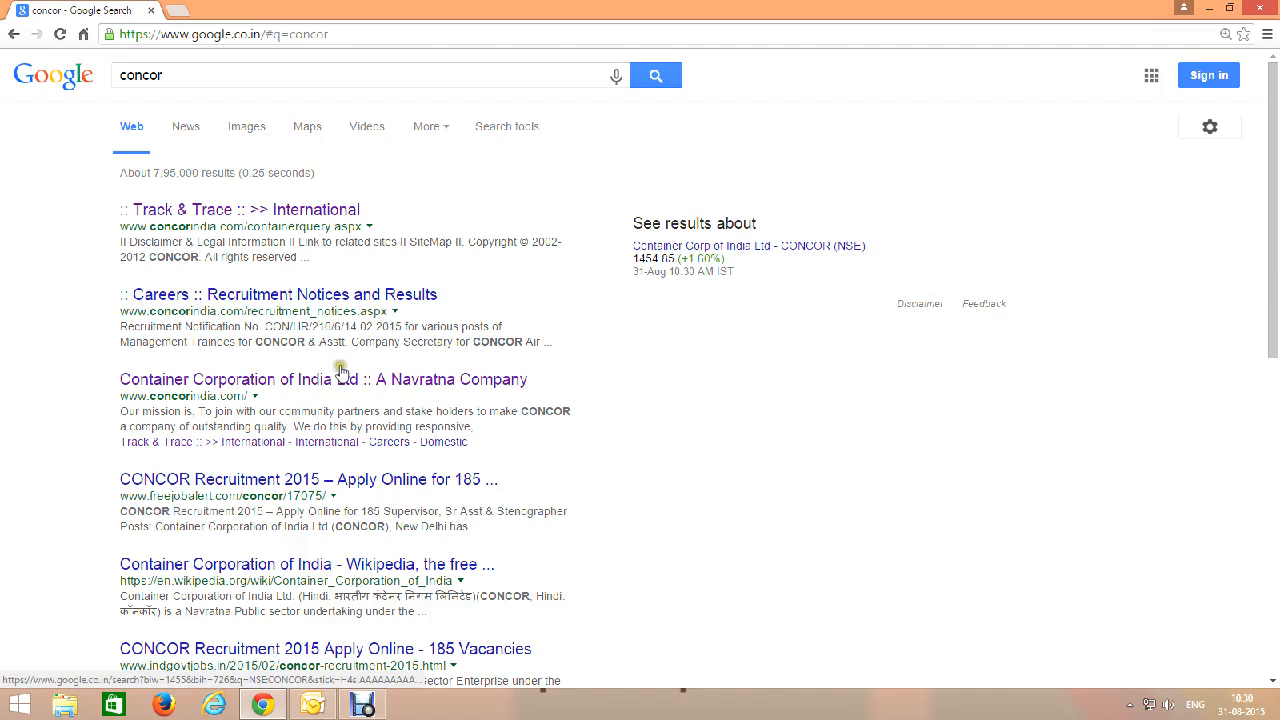
Step: Go to concorindia.com and choose International under Container Track & Trace
{"action": "left_click", "coordinate": [310, 379]}
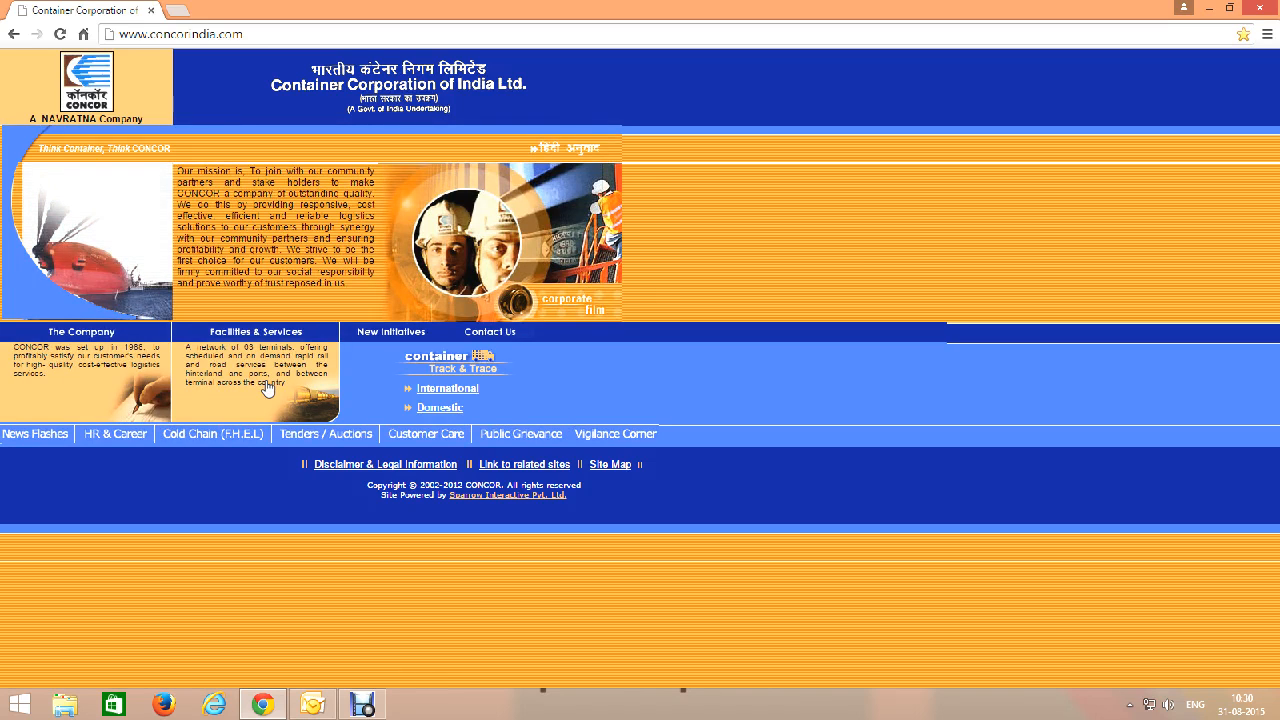
{"action": "left_click", "coordinate": [490, 331]}
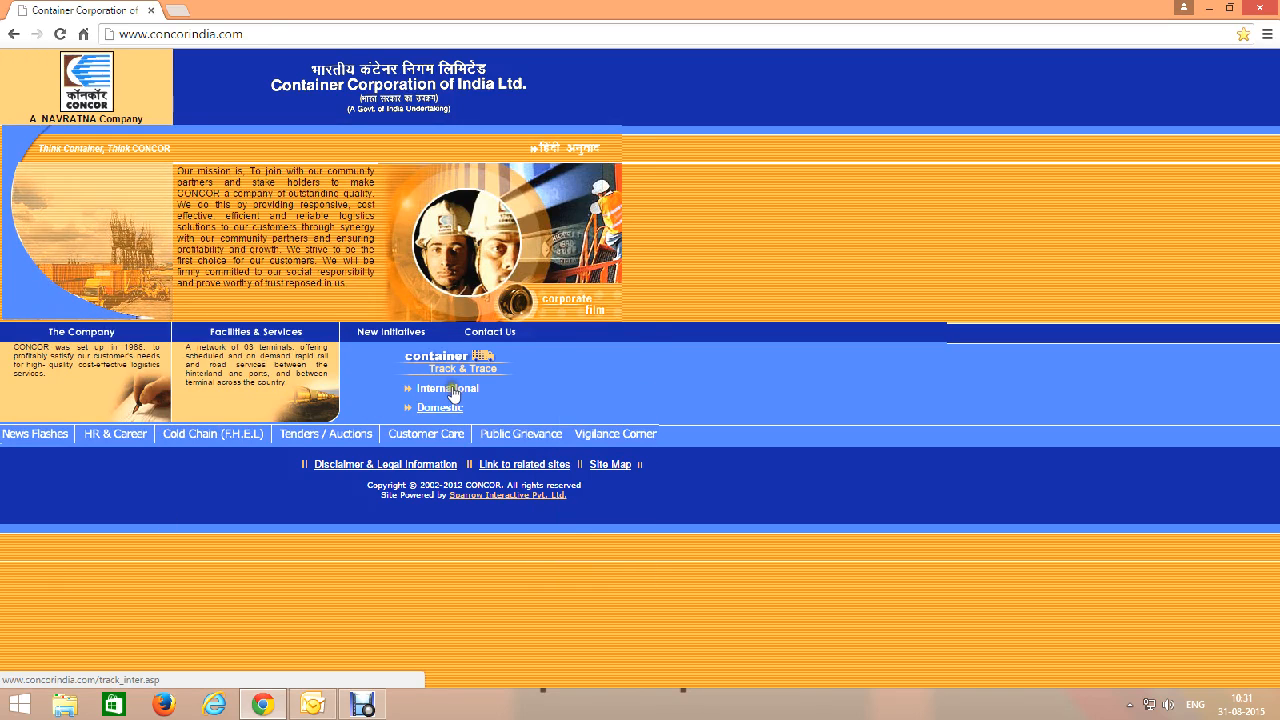
{"action": "left_click", "coordinate": [444, 389]}
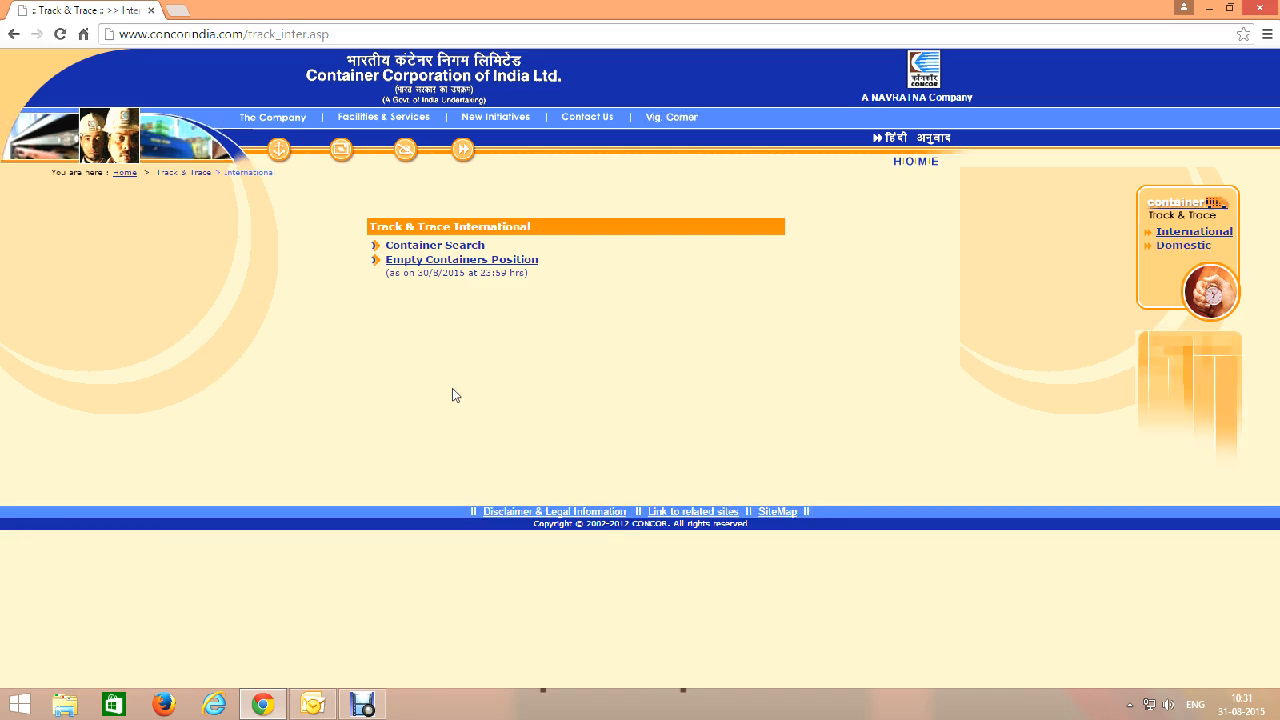
{"action": "mouse_move", "coordinate": [435, 245]}
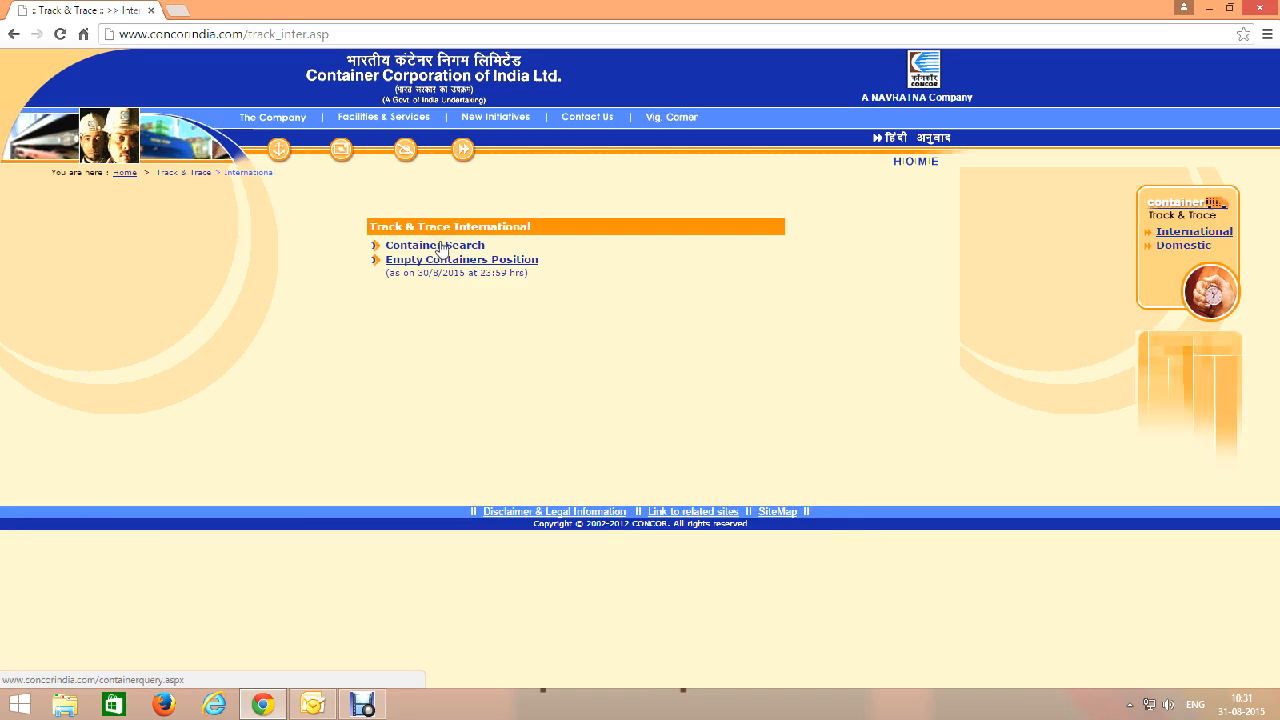
Step: Submit a Container Search query for container number MEDU3550493
{"action": "left_click", "coordinate": [434, 245]}
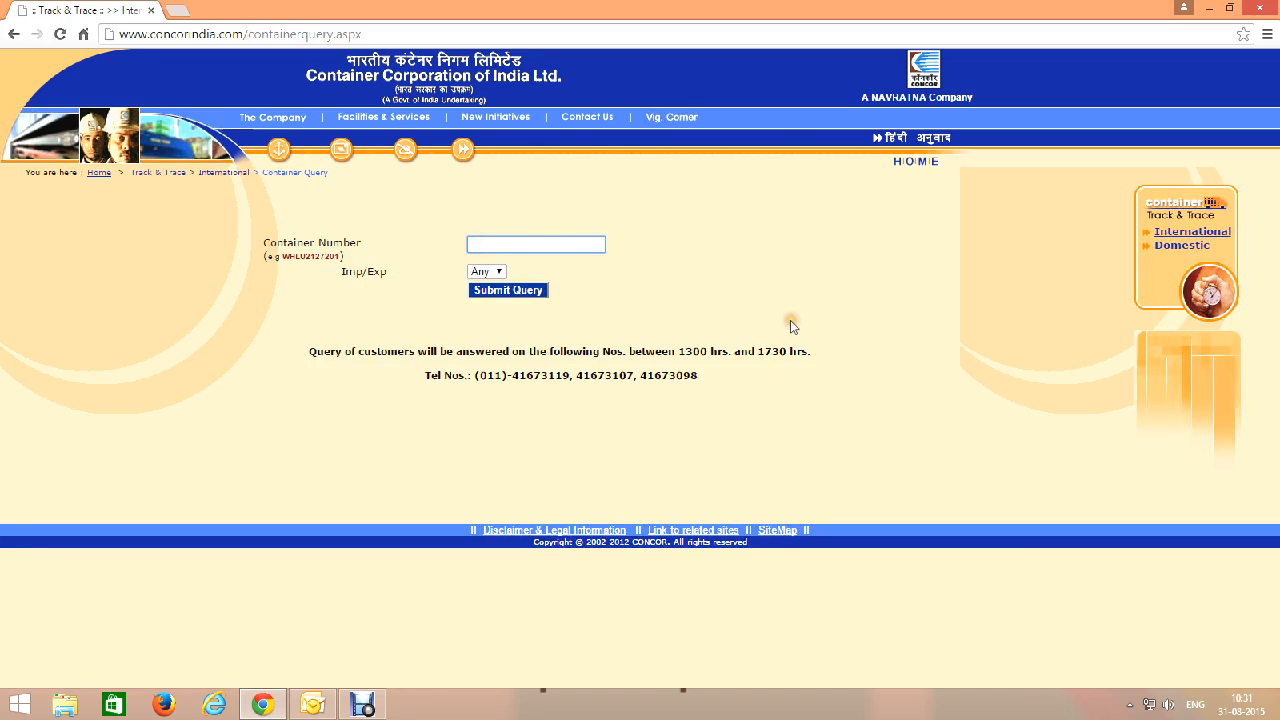
{"action": "mouse_move", "coordinate": [792, 326]}
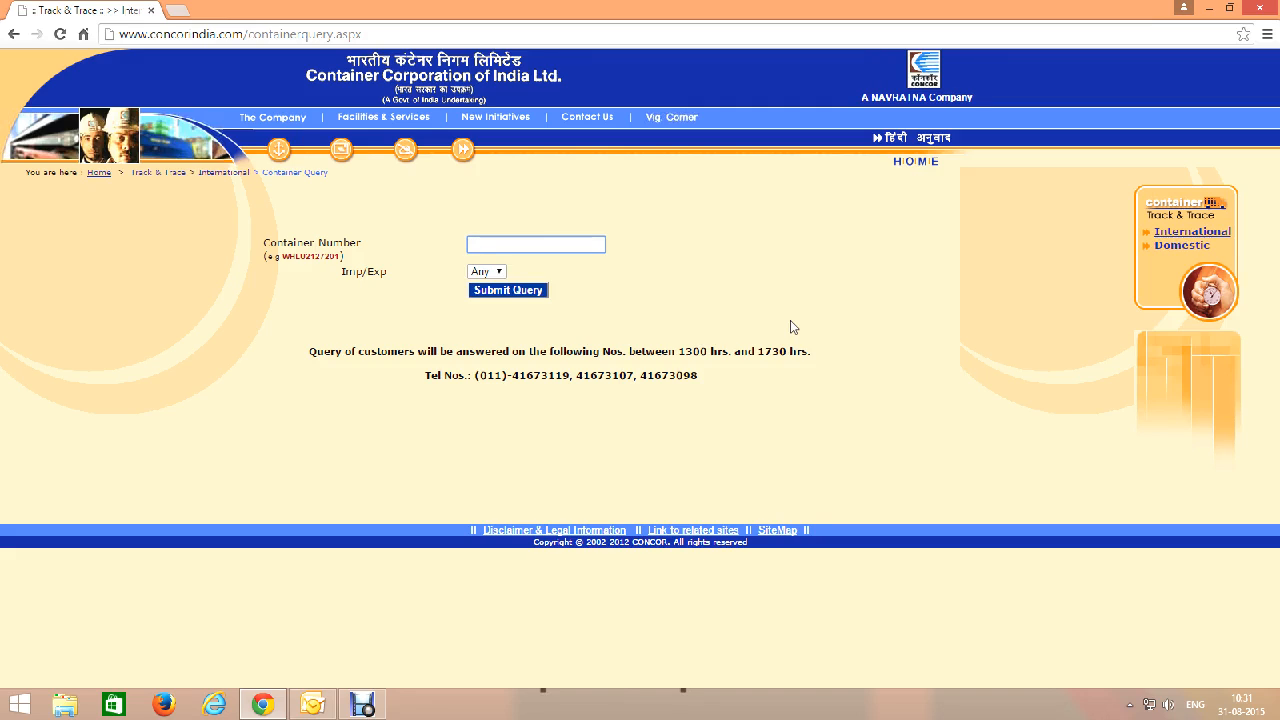
{"action": "type", "text": "MEDU3550493"}
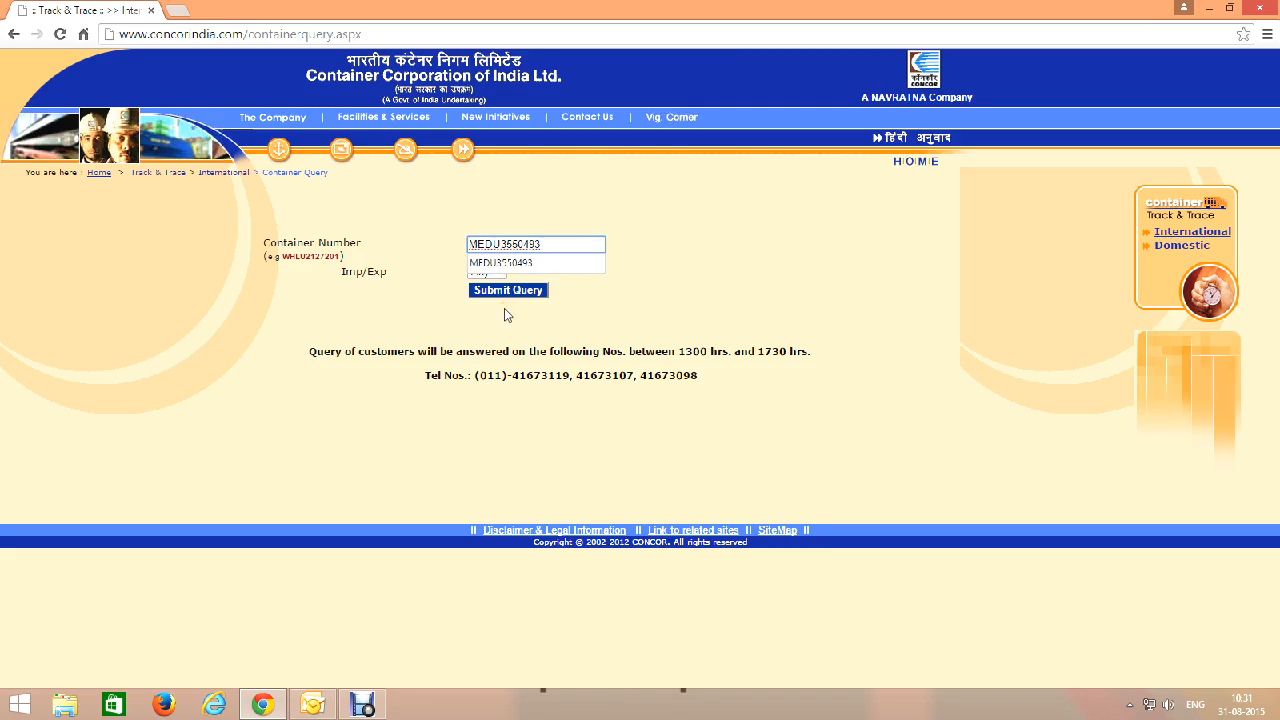
{"action": "left_click", "coordinate": [509, 290]}
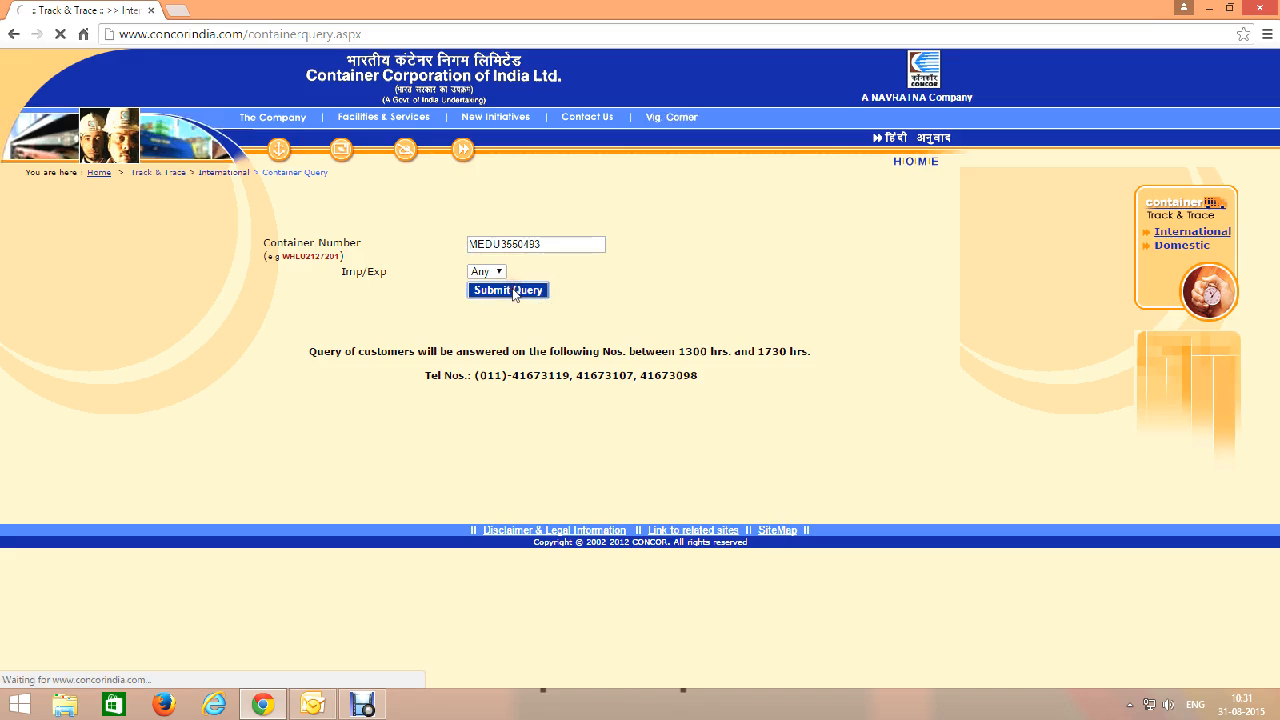
{"action": "left_click", "coordinate": [508, 290]}
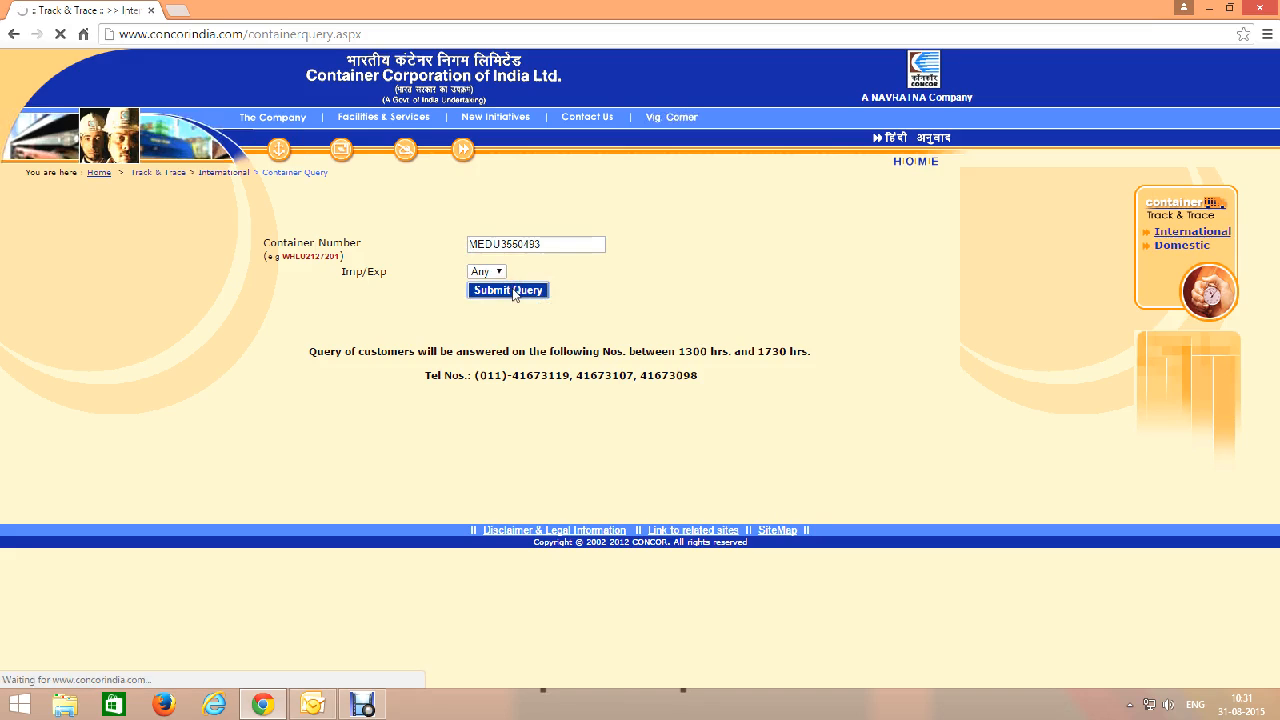
Step: Load the MEDU3550493 result: General, size 20, MSC, currently at Mundra Port
{"action": "left_click", "coordinate": [507, 290]}
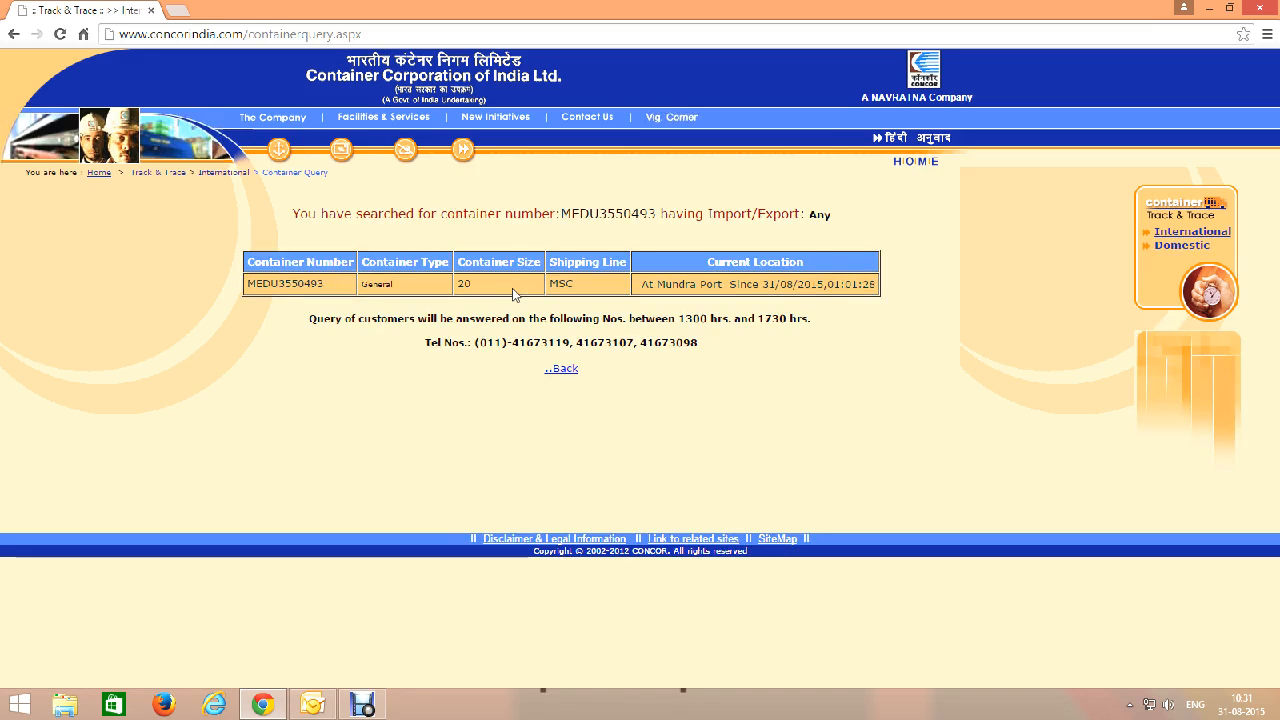
{"action": "mouse_move", "coordinate": [427, 282]}
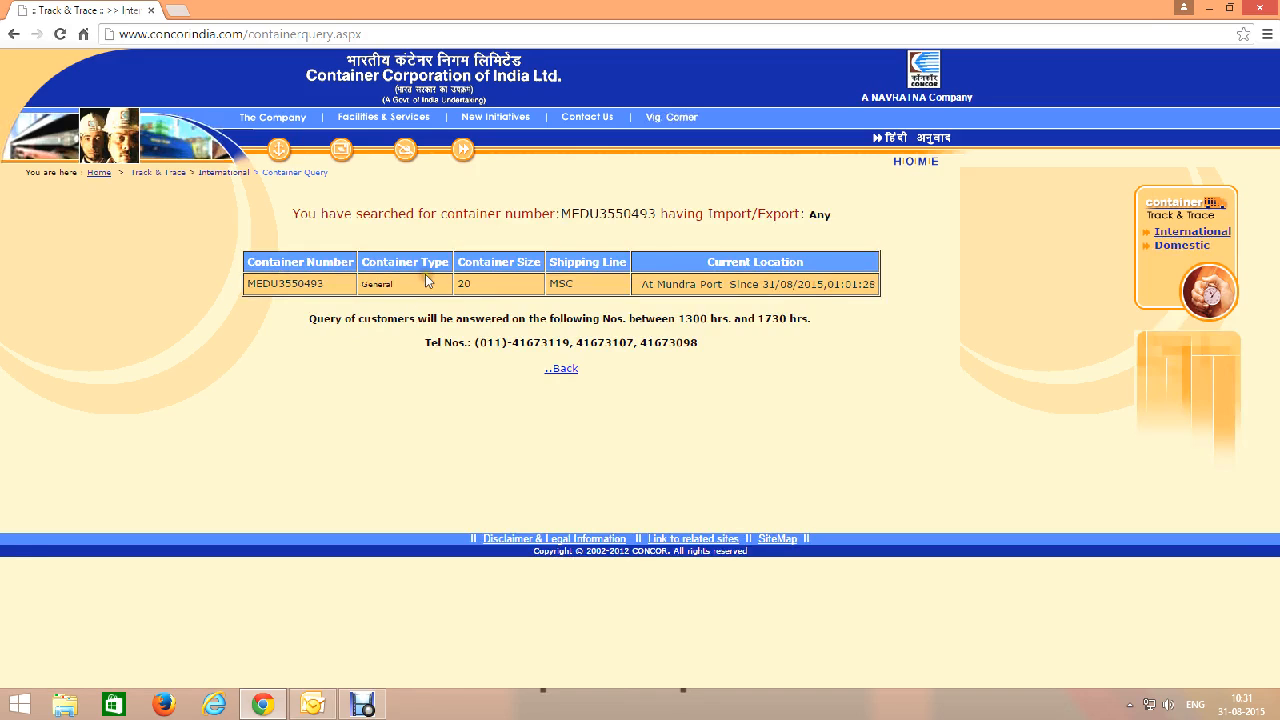
{"action": "mouse_move", "coordinate": [585, 285]}
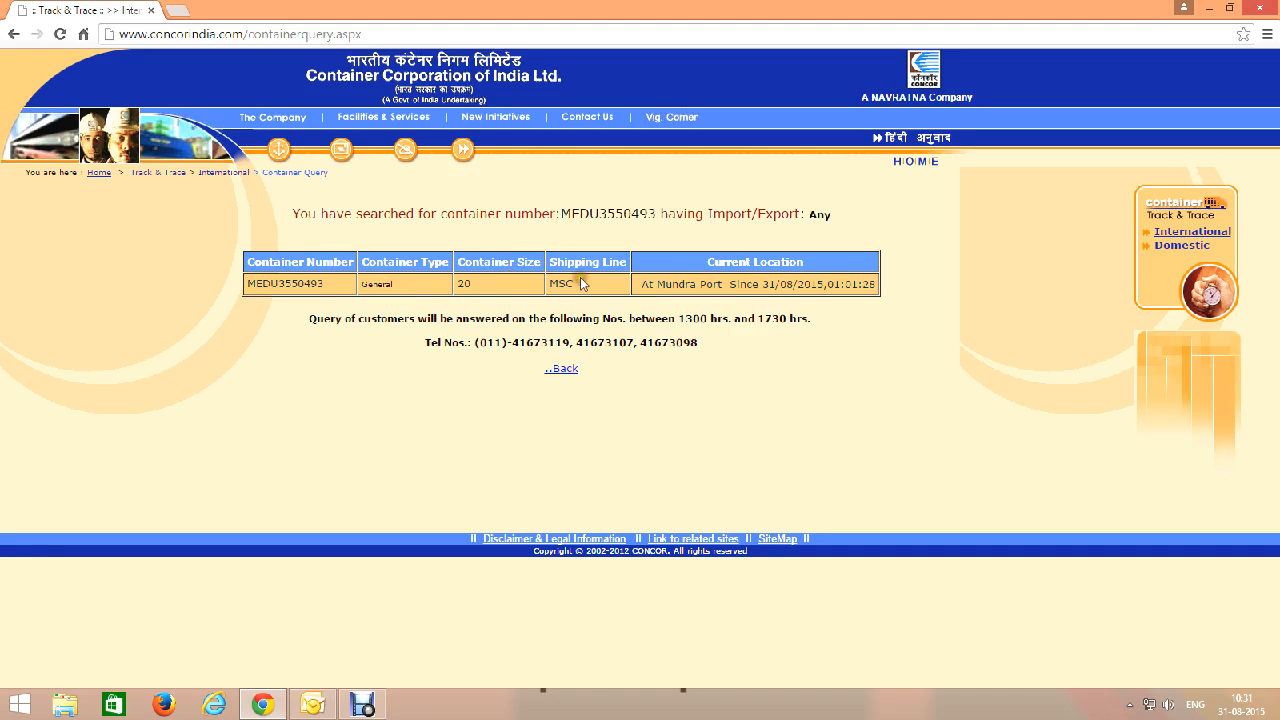
{"action": "mouse_move", "coordinate": [753, 280]}
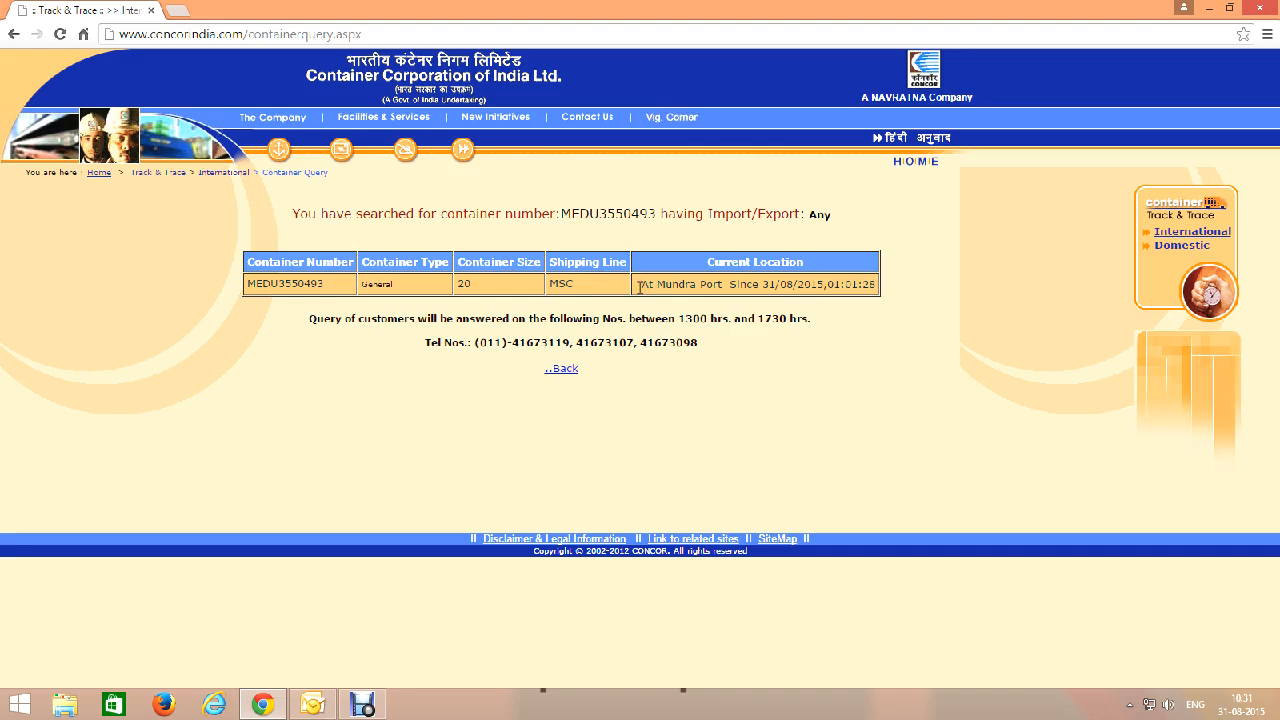
{"action": "mouse_move", "coordinate": [891, 283]}
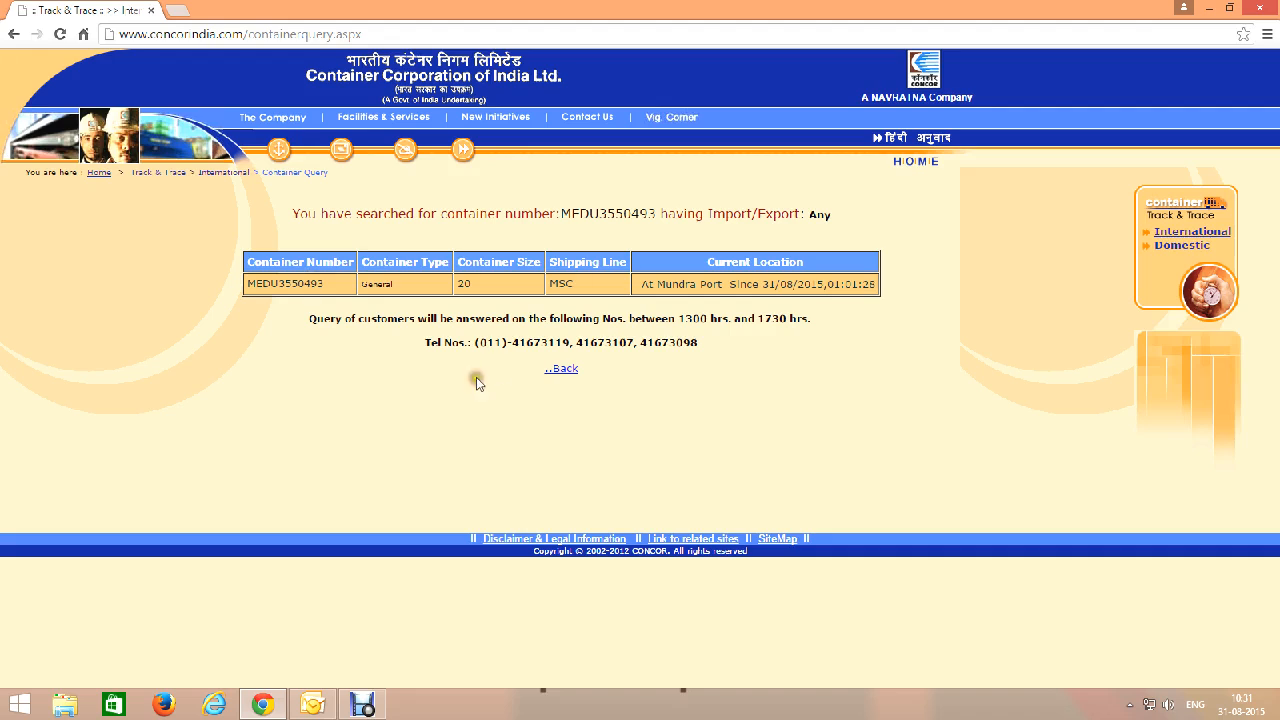
{"action": "mouse_move", "coordinate": [300, 278]}
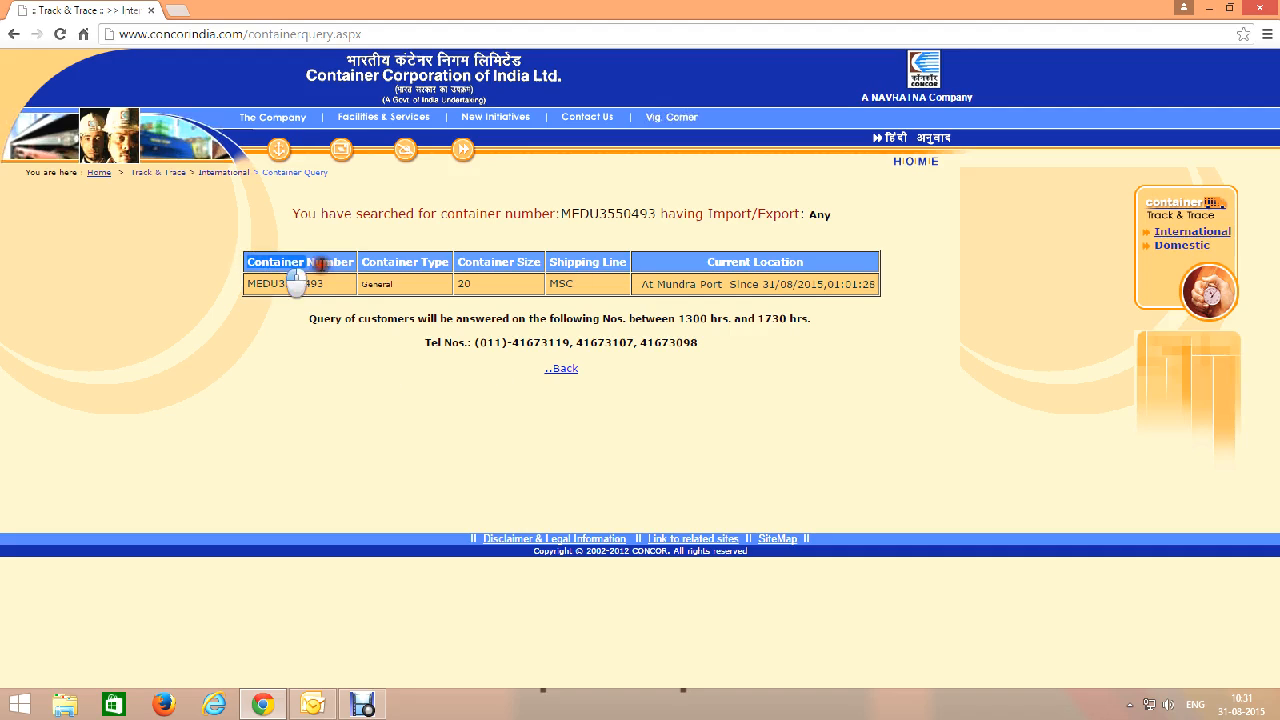
{"action": "mouse_move", "coordinate": [596, 247]}
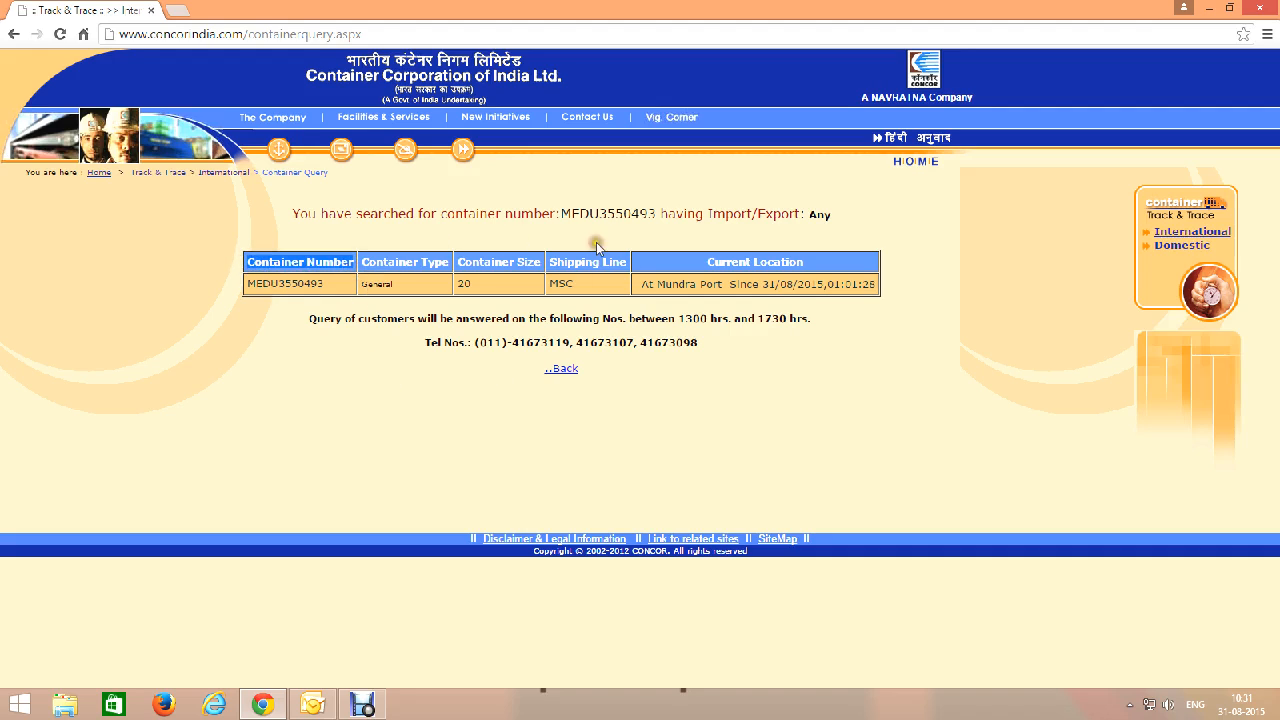
{"action": "mouse_move", "coordinate": [647, 408]}
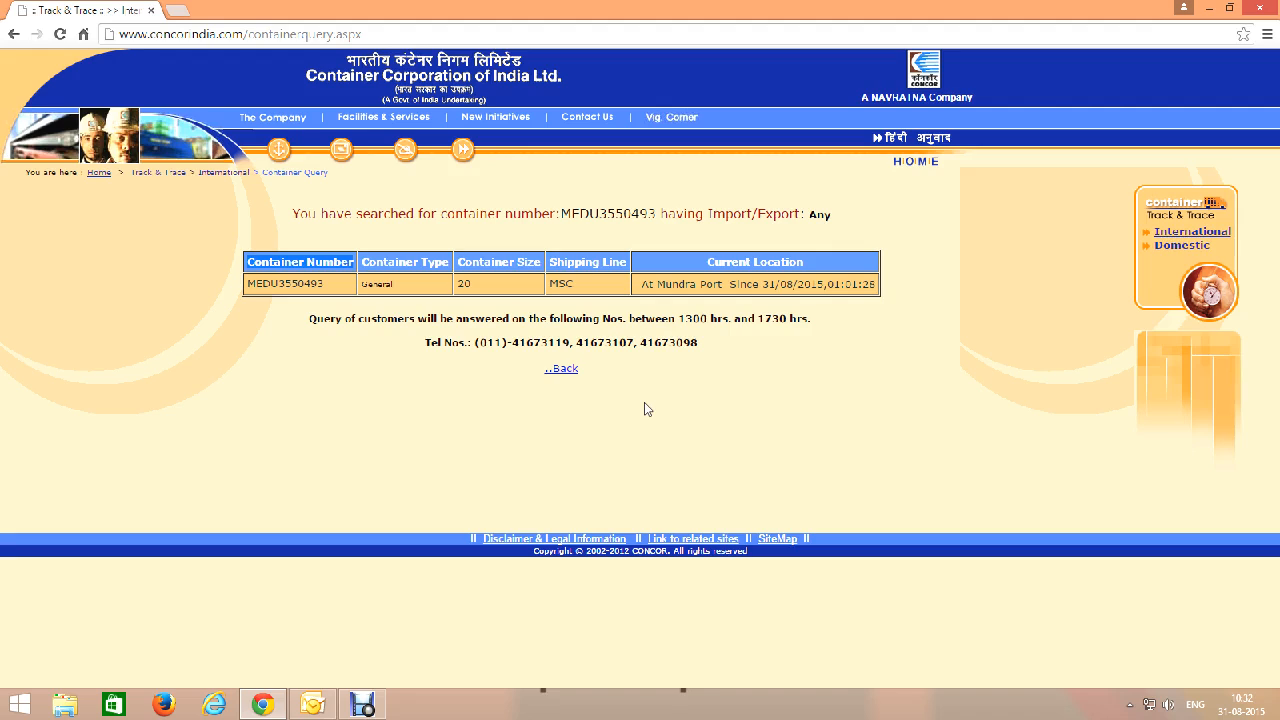
{"action": "mouse_move", "coordinate": [643, 404]}
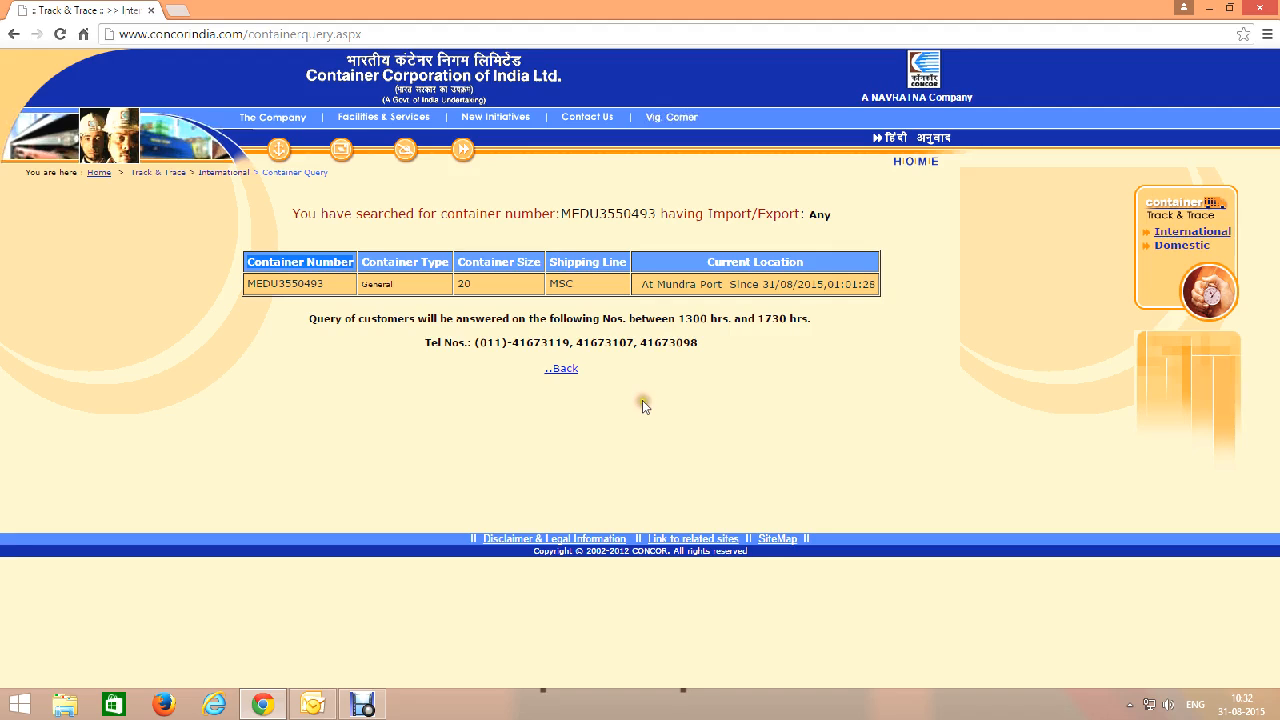